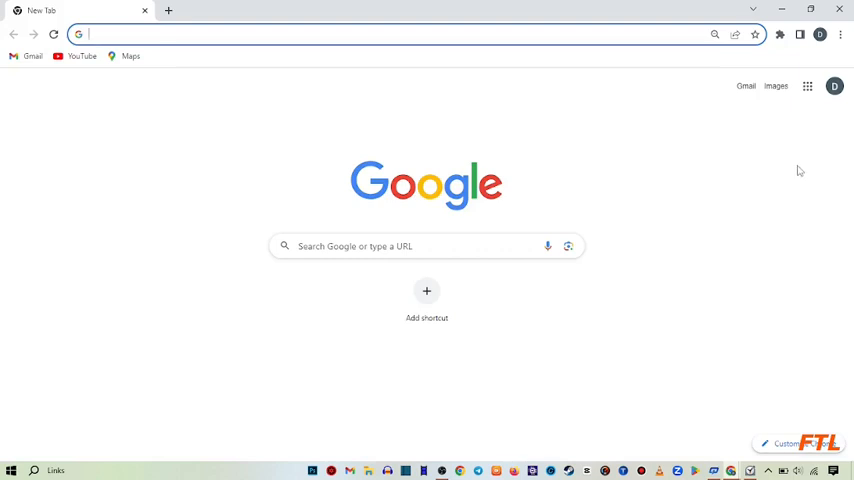
mouse_move(792, 112)
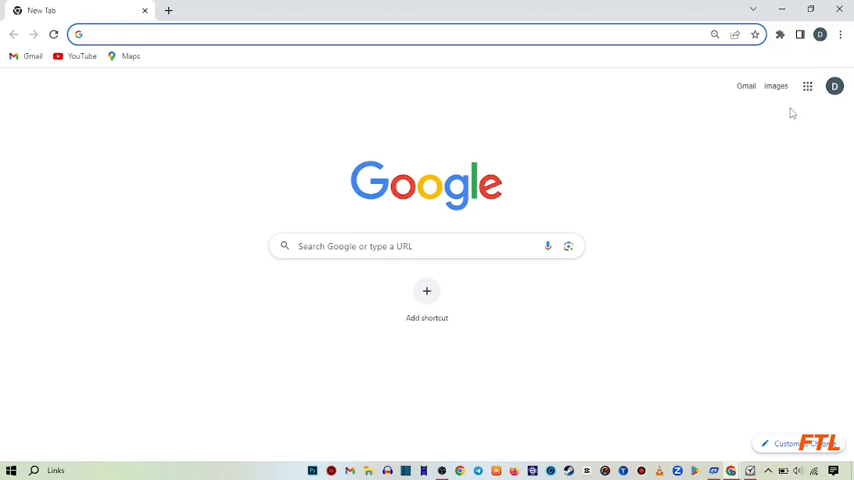
mouse_move(808, 86)
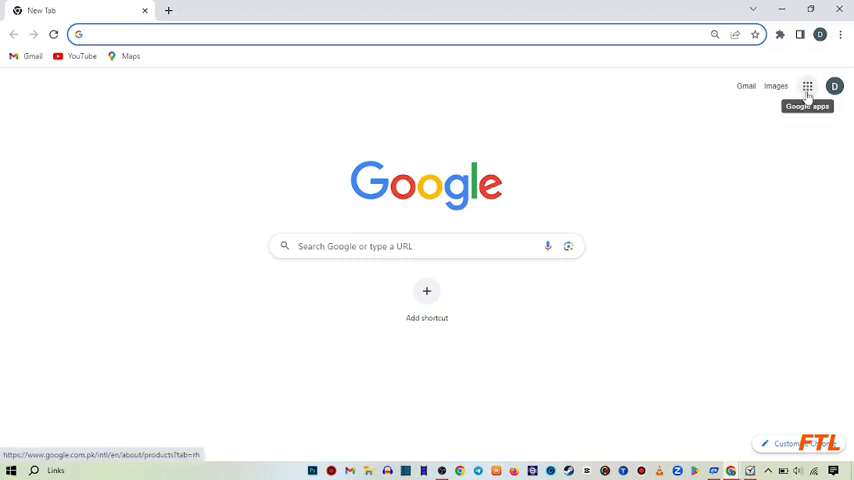
Launch Meet from the Google apps grid in the browser toolbar.
click(808, 84)
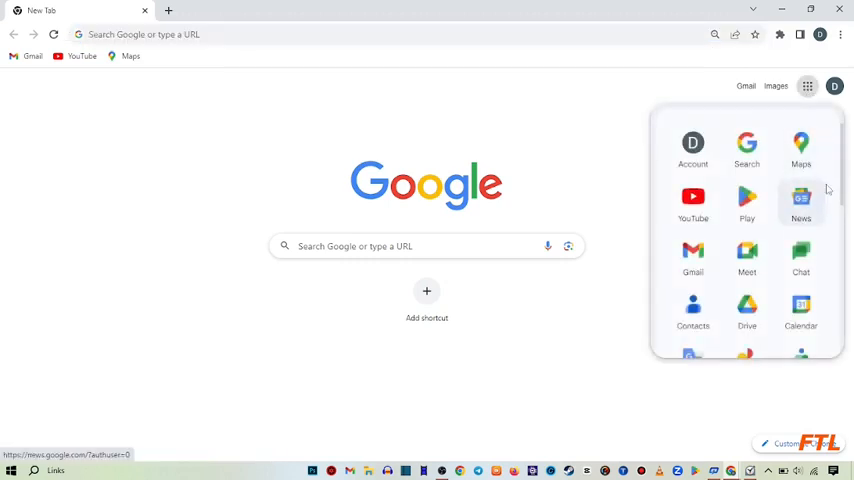
scroll(down, 3)
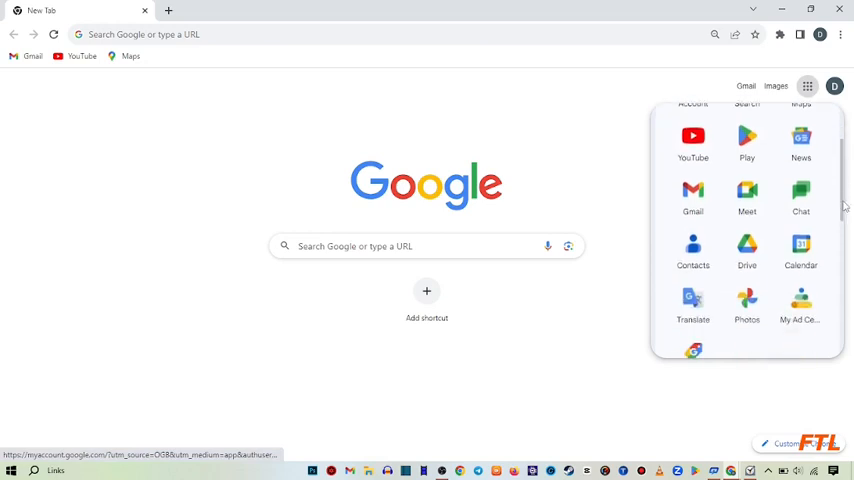
click(748, 190)
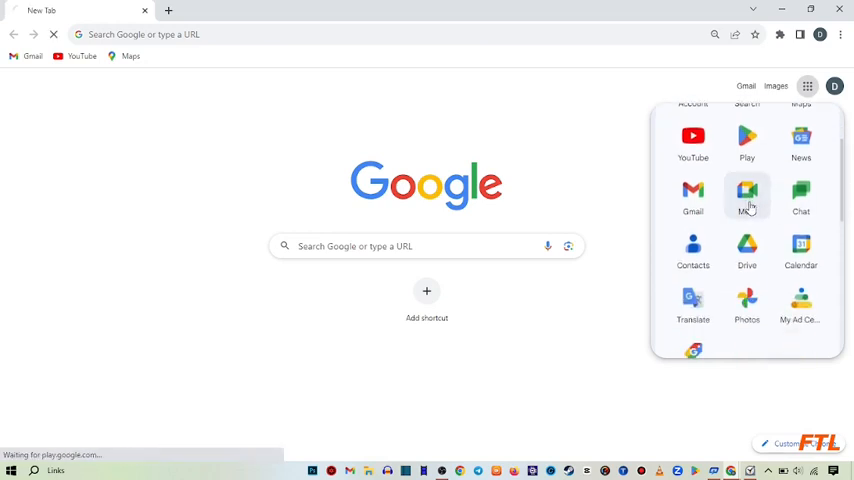
click(748, 192)
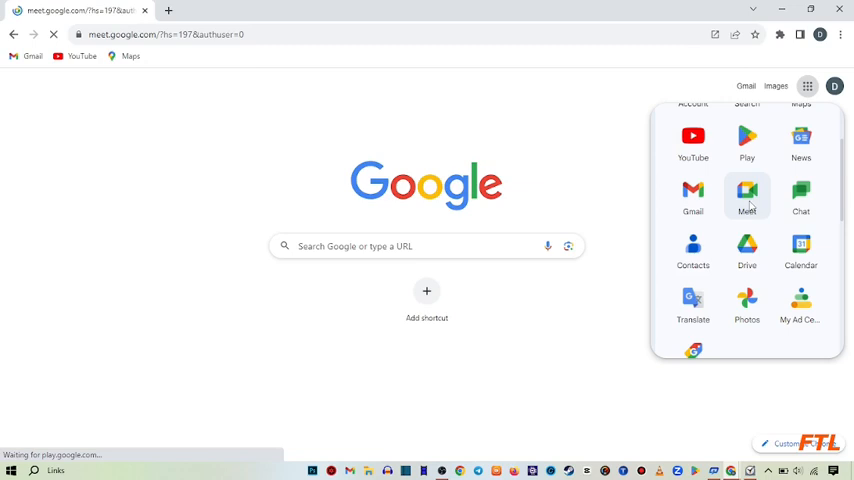
click(748, 196)
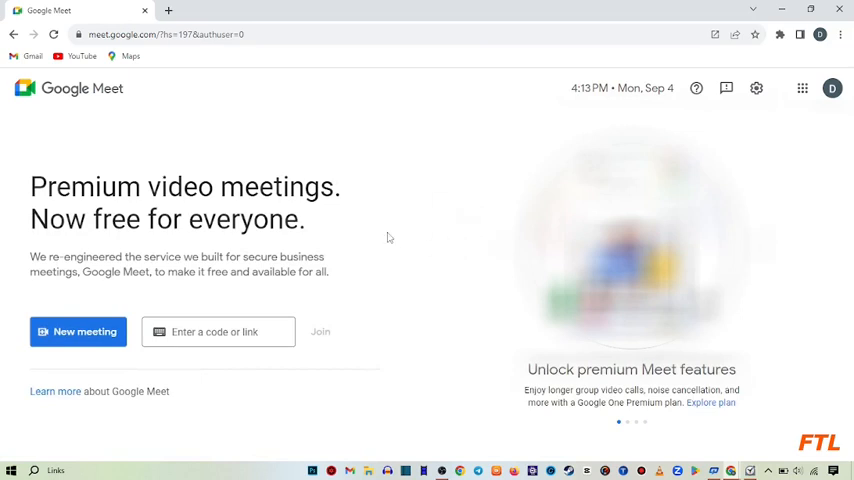
mouse_move(324, 312)
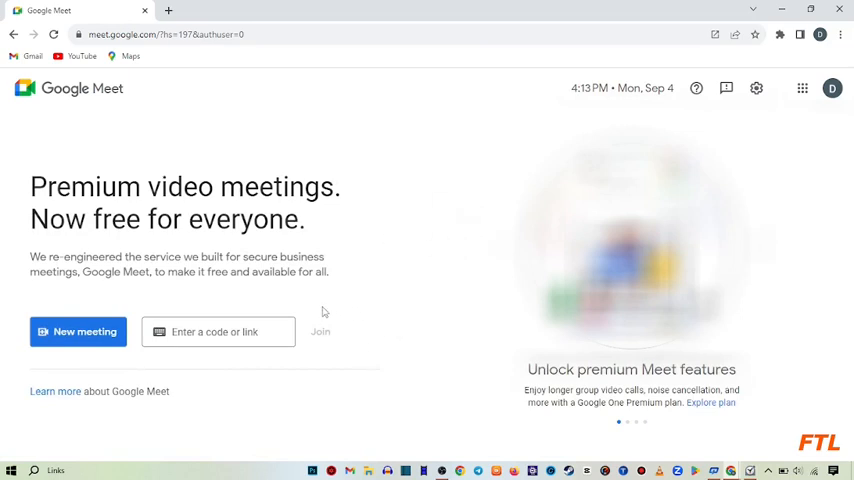
mouse_move(90, 352)
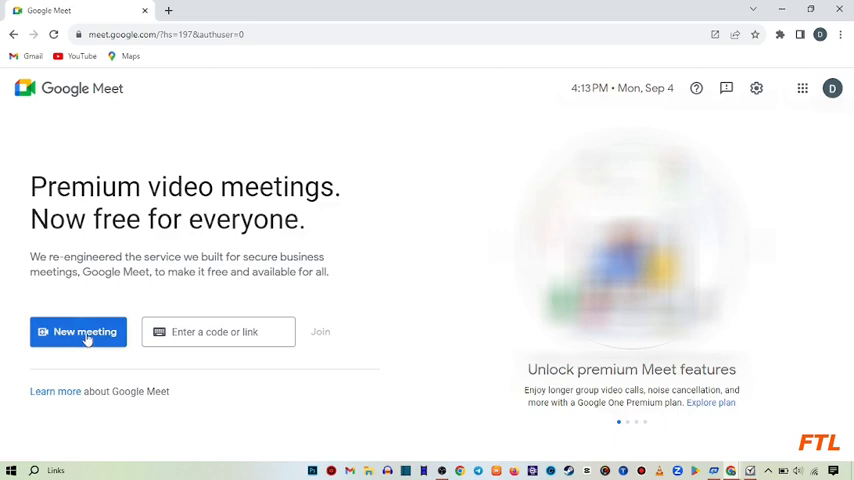
Choose 'Start an instant meeting' under New meeting to join a call immediately.
click(78, 332)
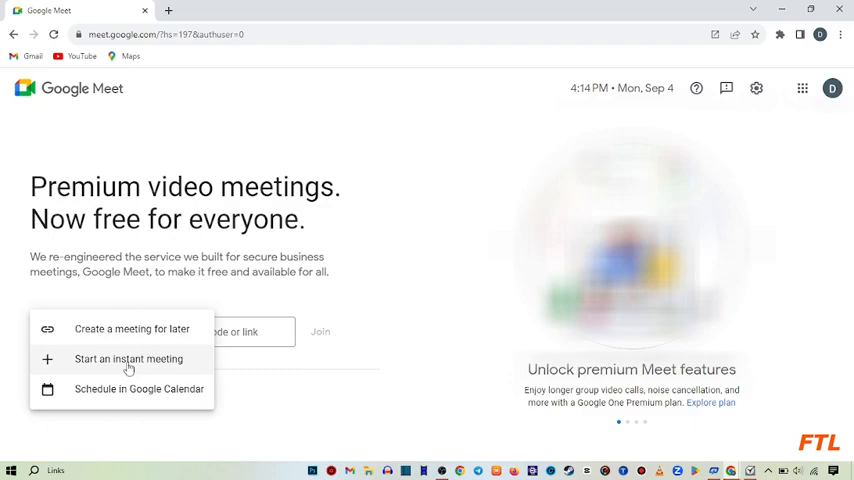
click(128, 358)
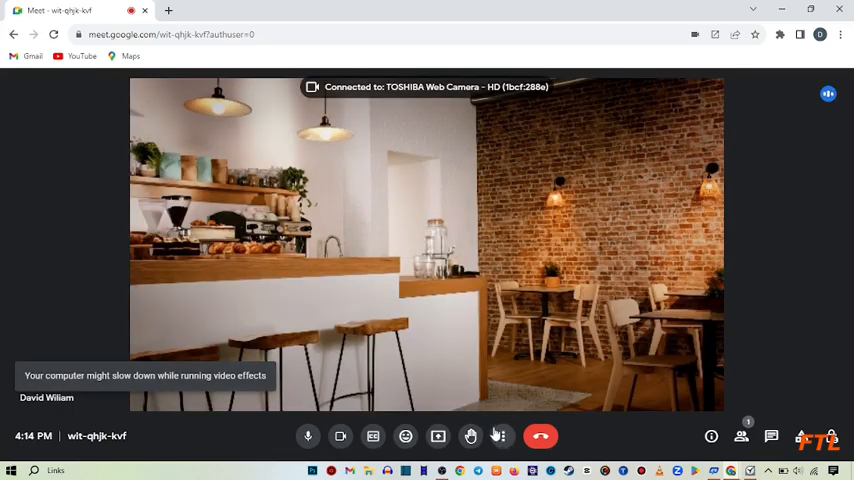
mouse_move(504, 436)
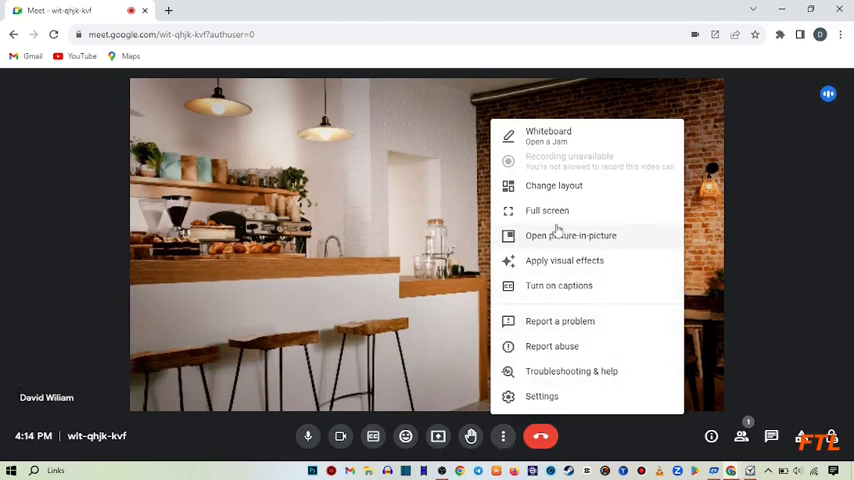
mouse_move(548, 280)
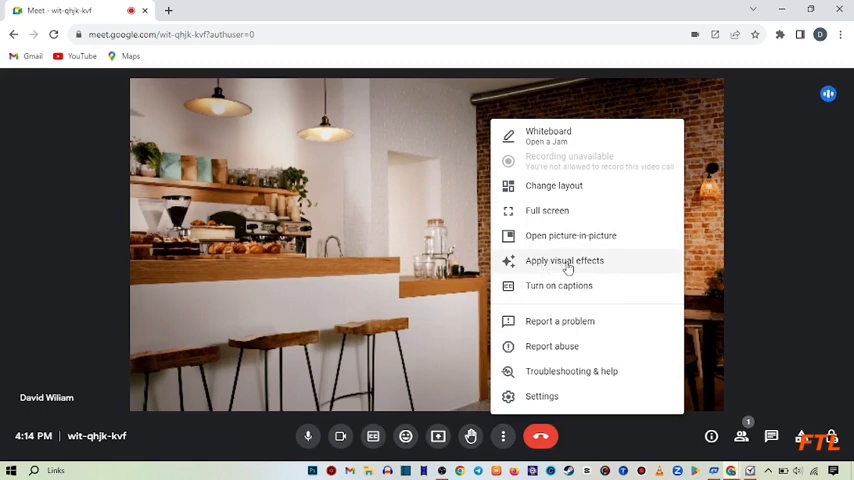
Bring up the camera's visual effects panel from the call's More options.
click(564, 260)
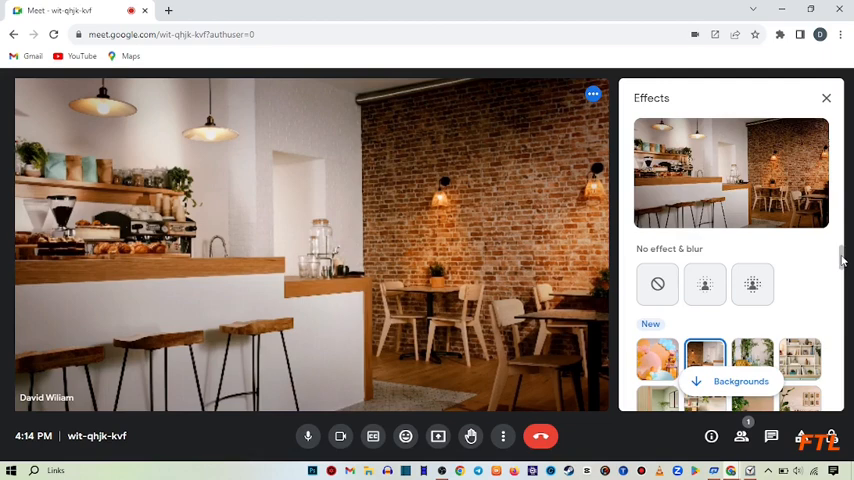
Apply a cozy room with shelves and sofa from the New backgrounds instead of the café.
scroll(down, 3)
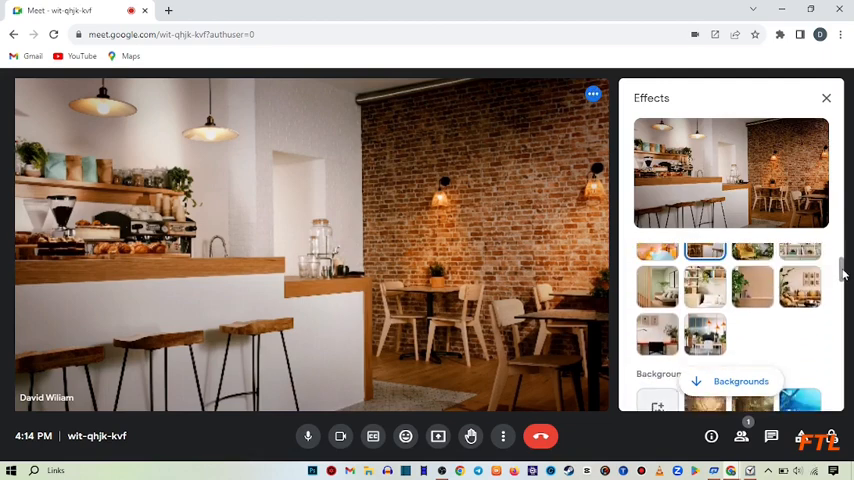
scroll(up, 3)
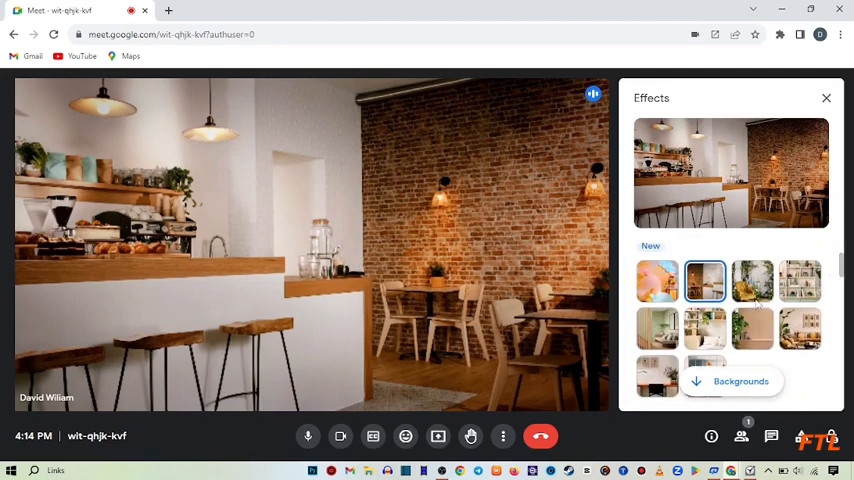
click(704, 328)
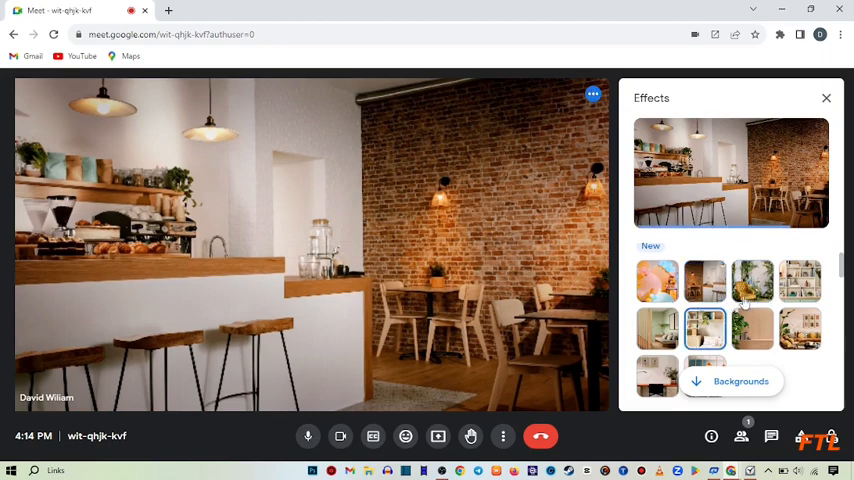
click(752, 280)
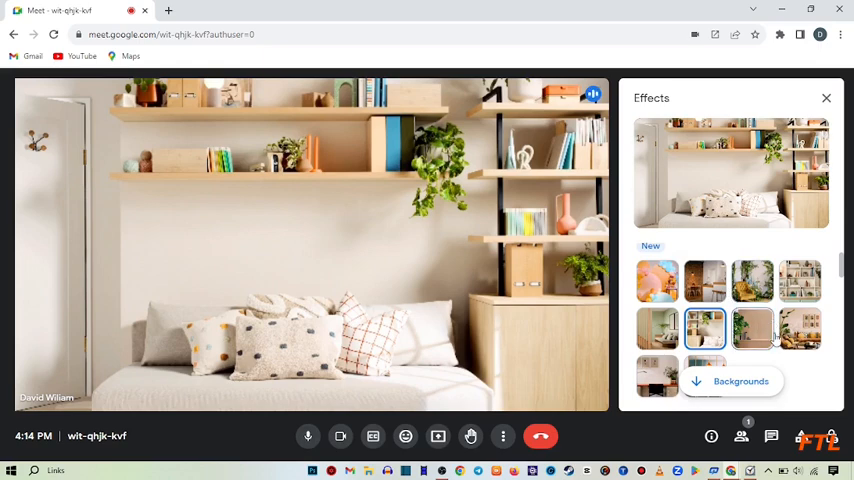
mouse_move(752, 328)
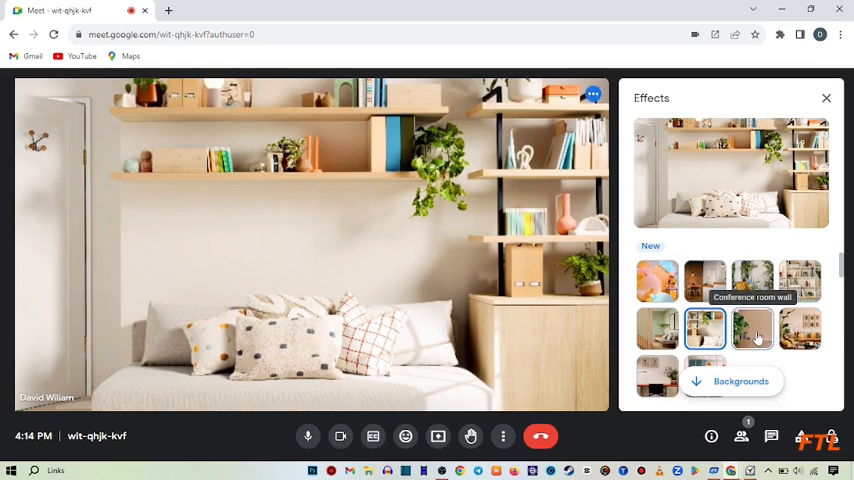
Switch to the wooden wall with plants background and dismiss the Effects panel.
click(752, 328)
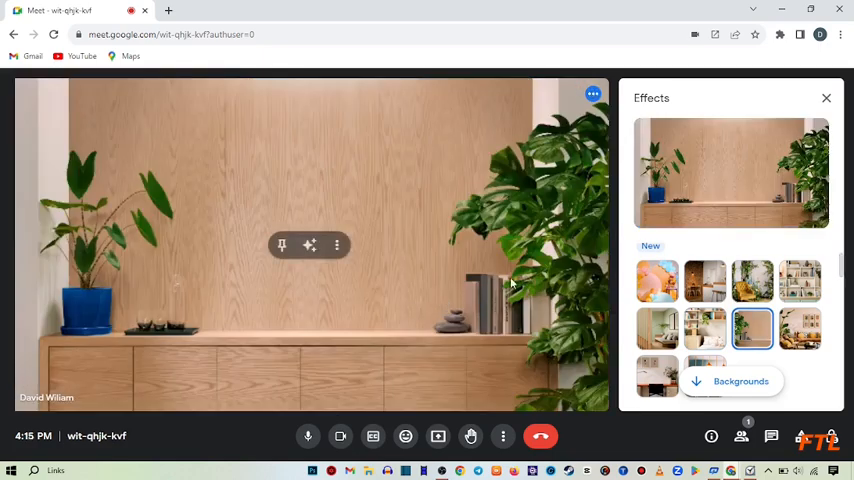
click(826, 96)
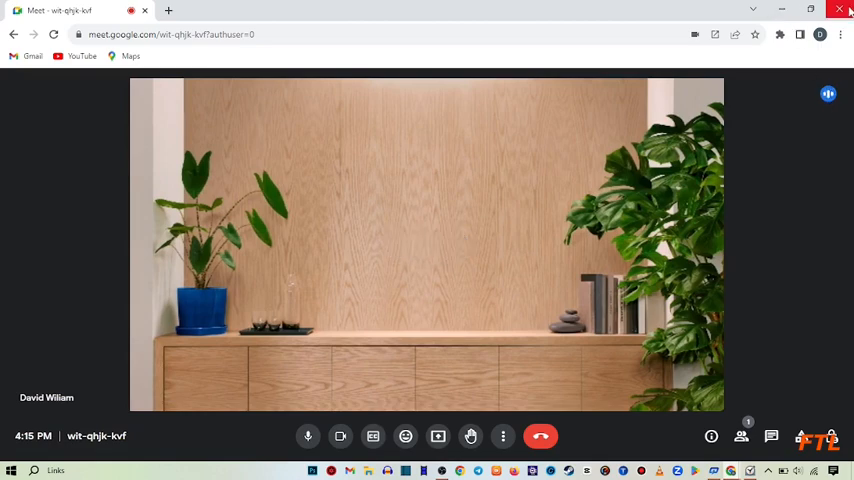
click(840, 8)
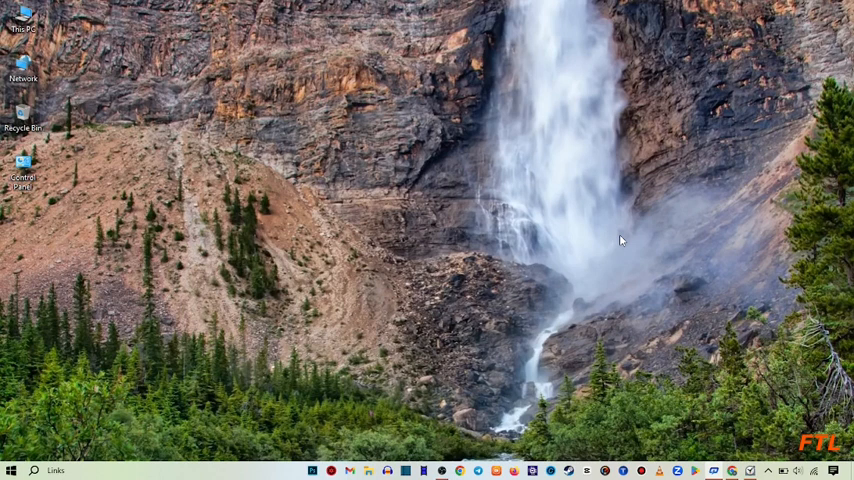
mouse_move(572, 310)
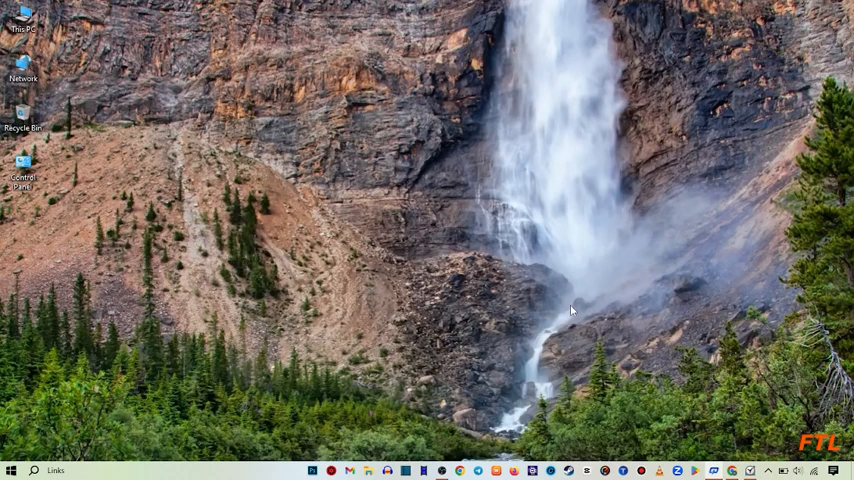